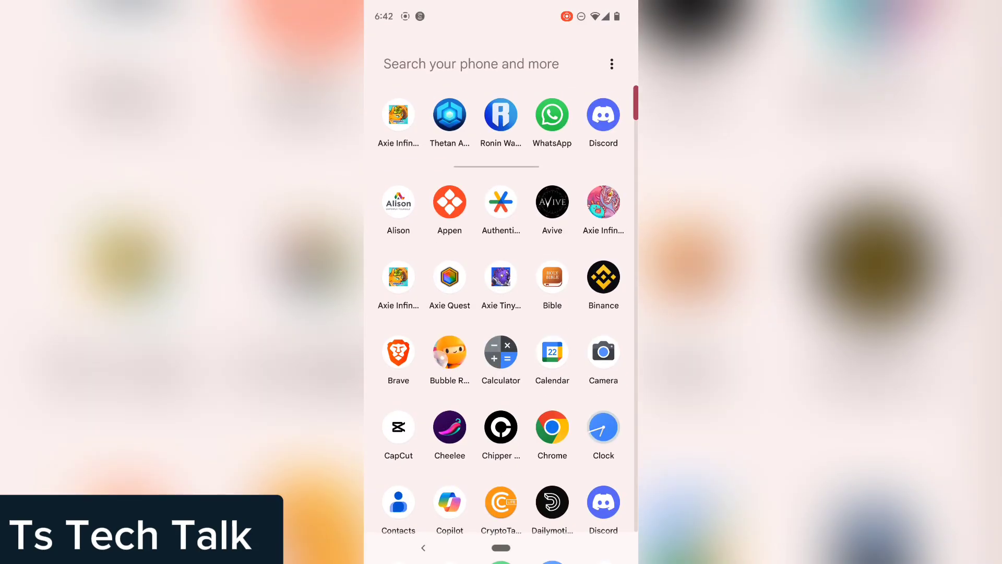
Clear WhatsApp's 3.31 MB cache from App info > Storage & cache in Android Settings.
{"action": "left_click", "coordinate": [551, 114]}
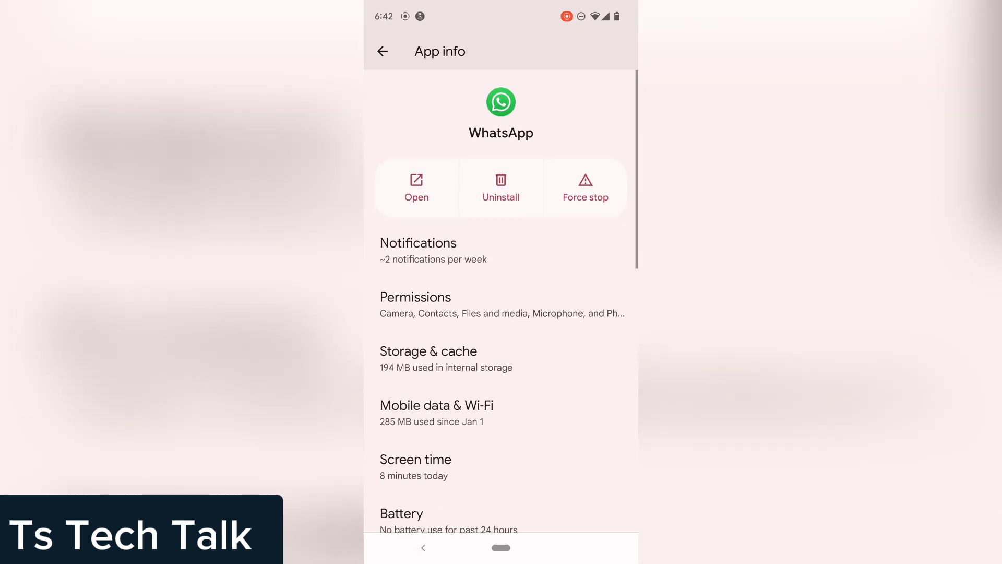
{"action": "left_click", "coordinate": [428, 351]}
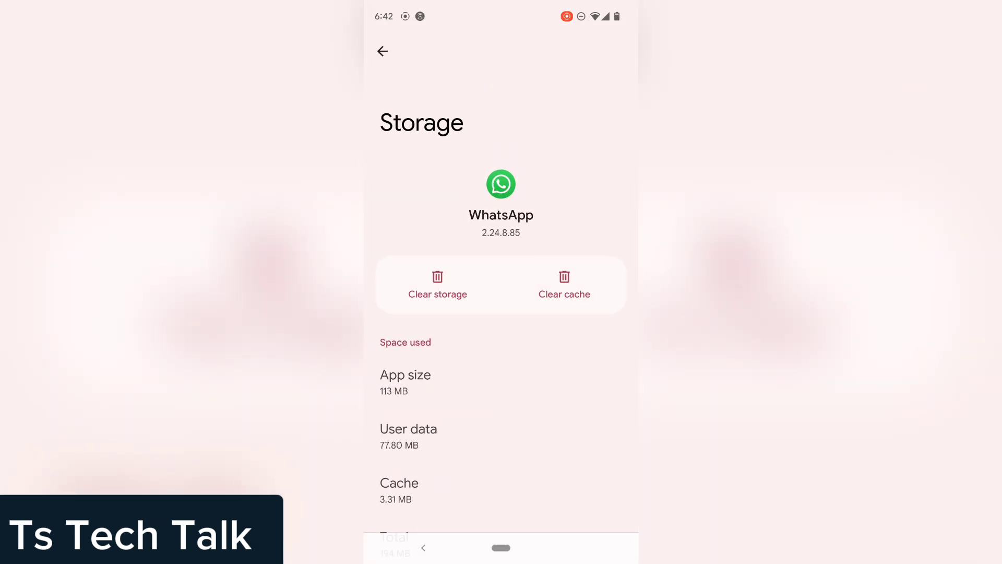
{"action": "left_click", "coordinate": [564, 284]}
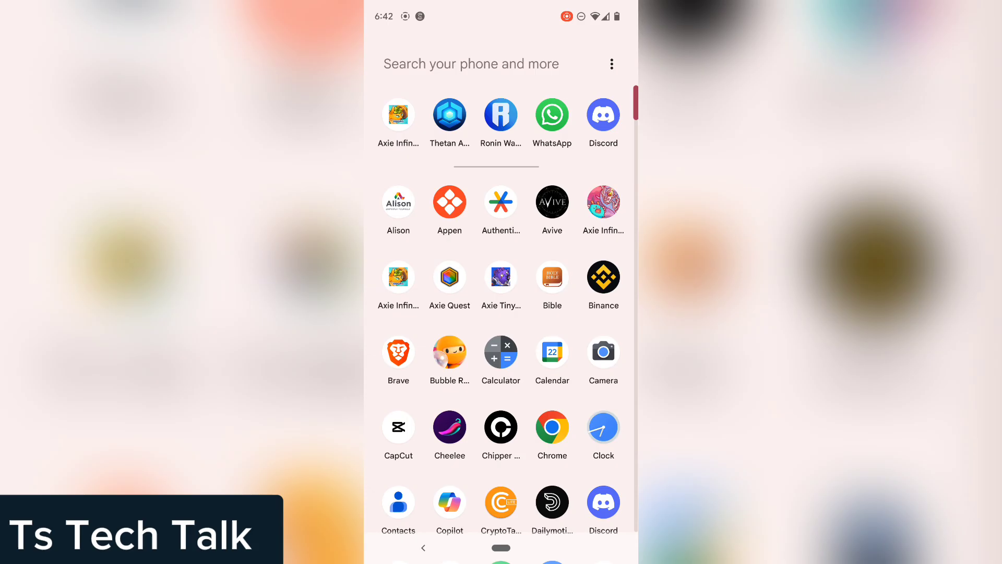
Launch WhatsApp to its chat list, then return to the home screen.
{"action": "left_click", "coordinate": [551, 115]}
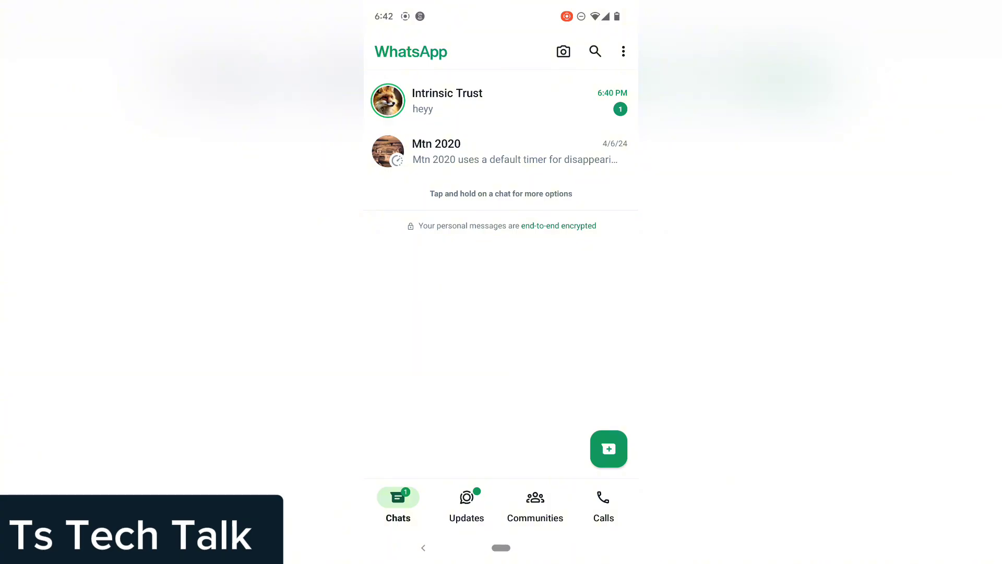
{"action": "key", "text": "Home"}
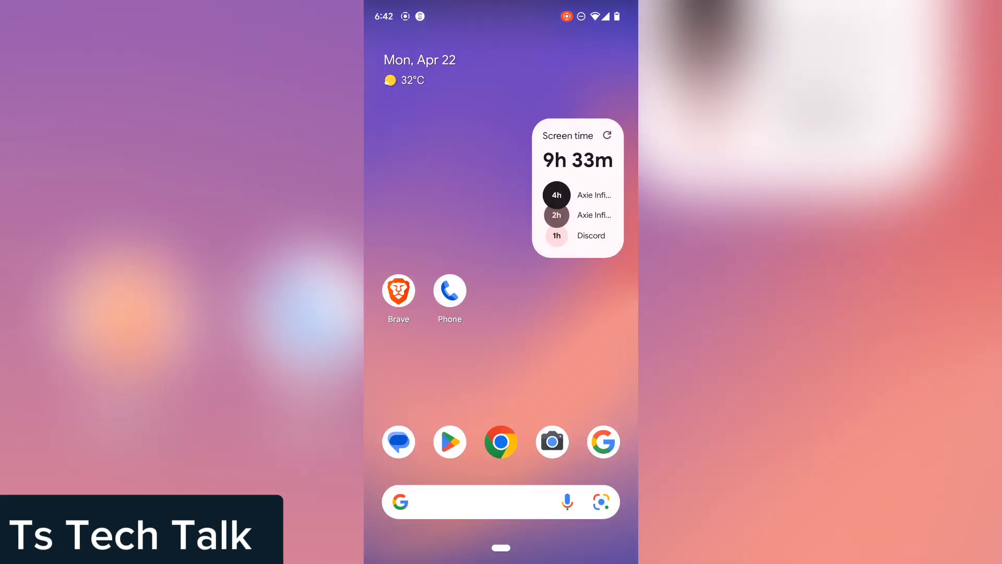
Find the WhatsApp Messenger listing in Play Store via the recent 'whatsapp' search, showing no pending update.
{"action": "left_click", "coordinate": [449, 441]}
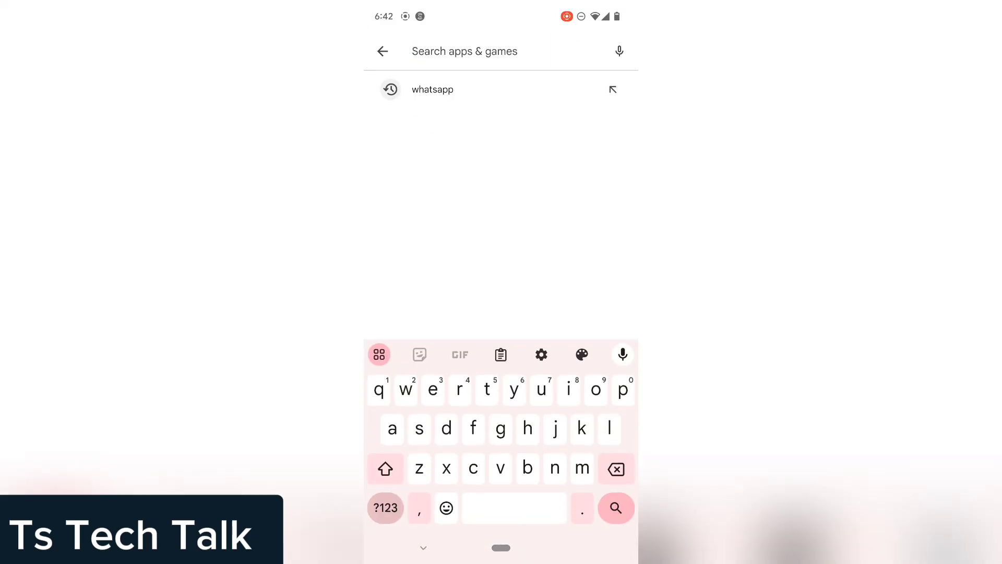
{"action": "left_click", "coordinate": [433, 89]}
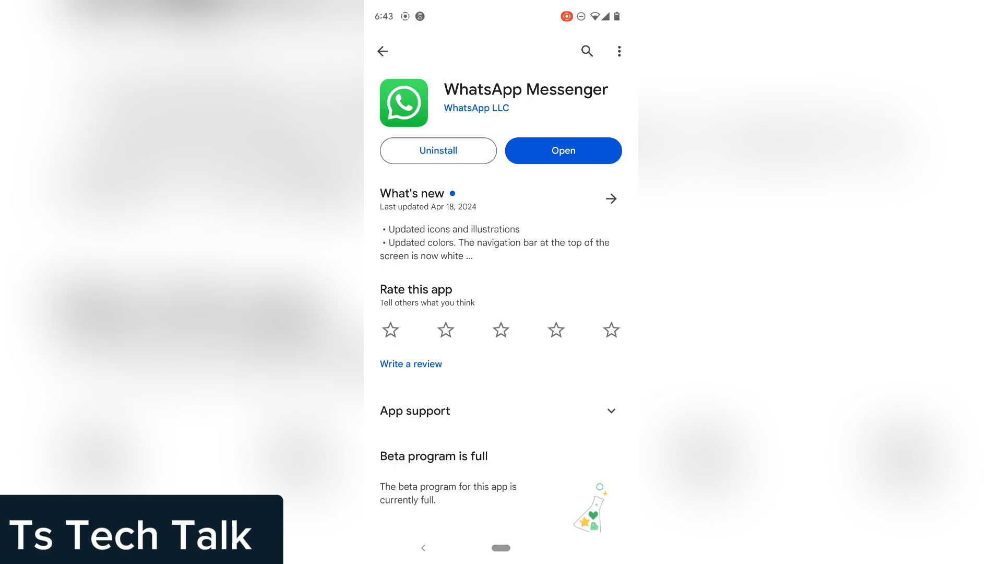
Launch WhatsApp from its Play Store page, landing on the chat list with new unread messages.
{"action": "left_click", "coordinate": [563, 150]}
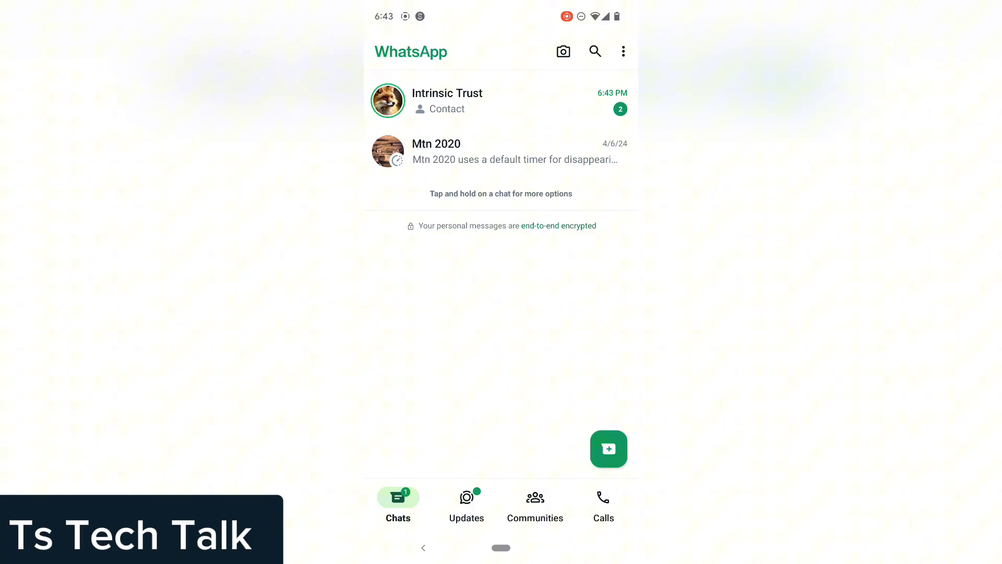
Message the shared Meta AI contact in the Intrinsic Trust chat, getting 'AI chats aren't available for you yet'.
{"action": "left_click", "coordinate": [448, 100]}
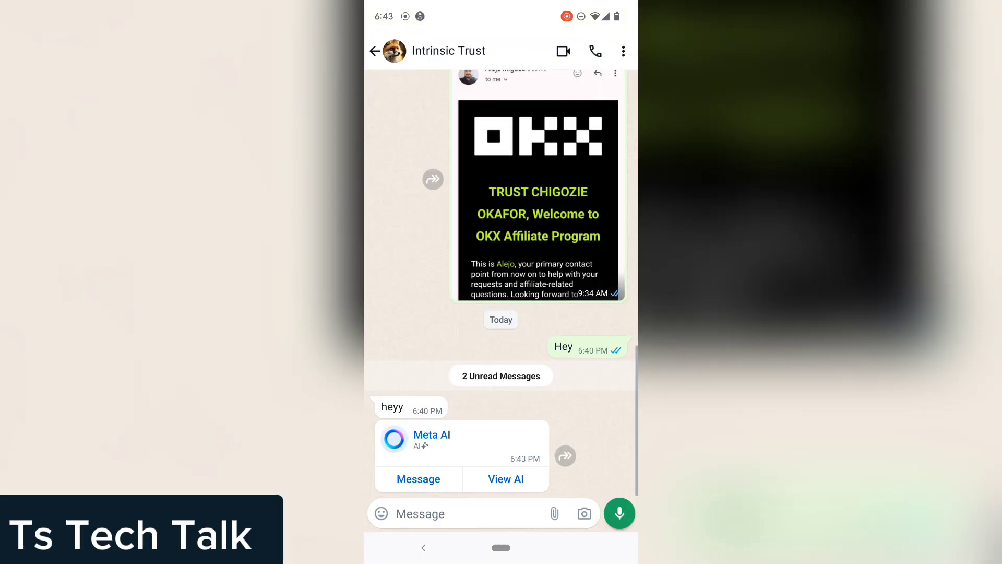
{"action": "left_click", "coordinate": [504, 480]}
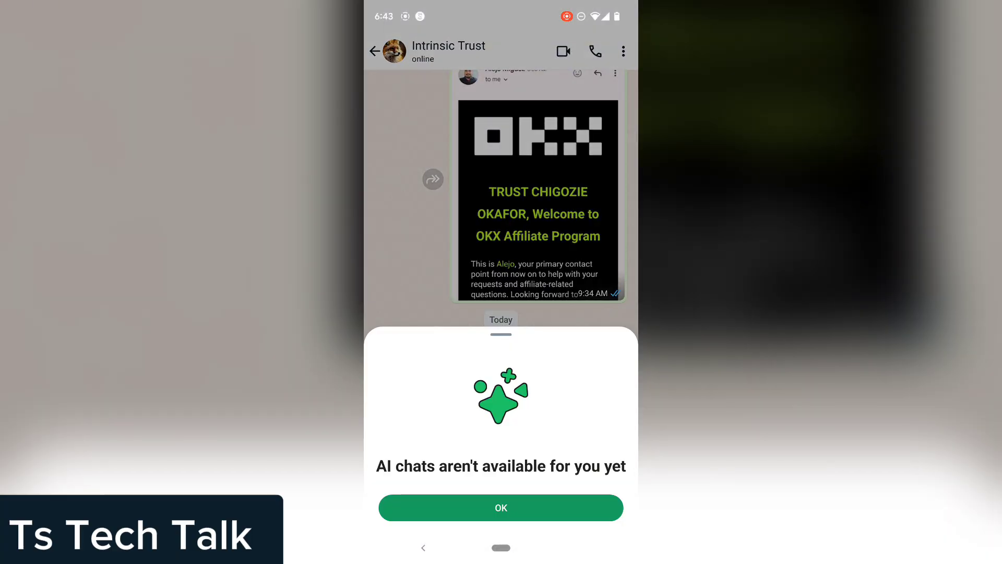